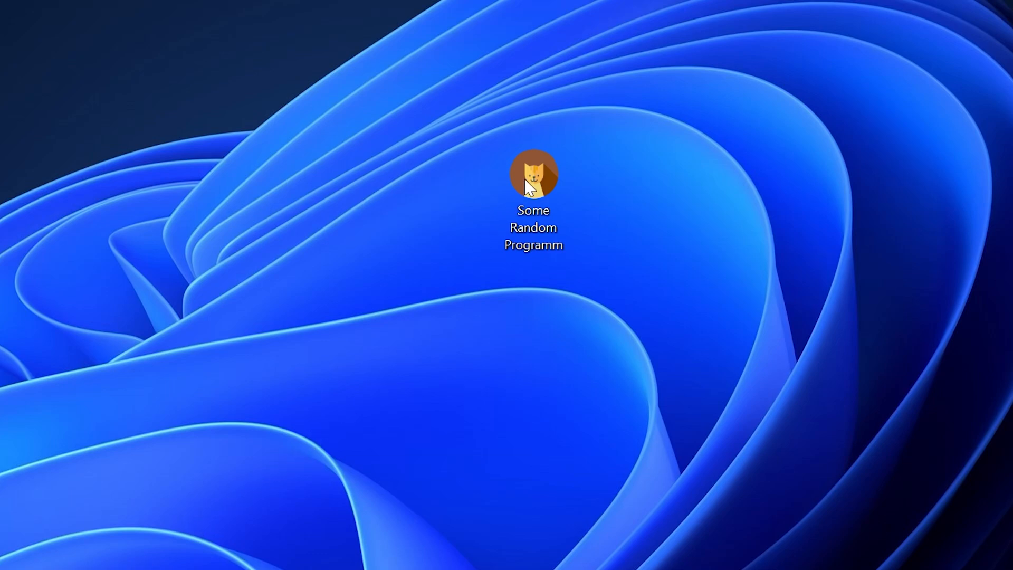
Launch Some Random Programm from its desktop shortcut
{"action": "double_click", "coordinate": [532, 173]}
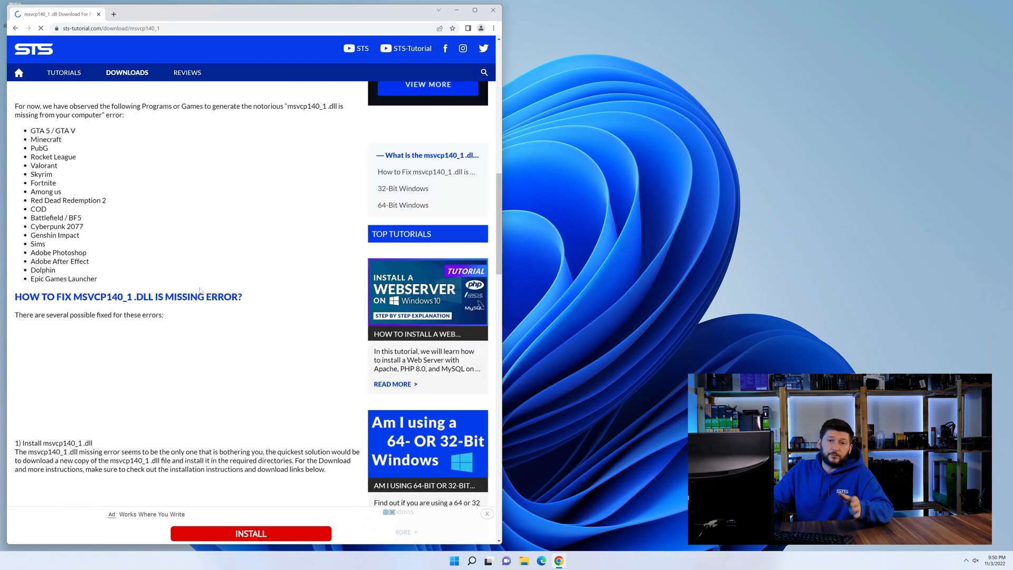
Start downloading both the 64-bit and 32-bit msvcp140_1.dll archives
{"action": "scroll", "scroll_direction": "down", "scroll_amount": 3}
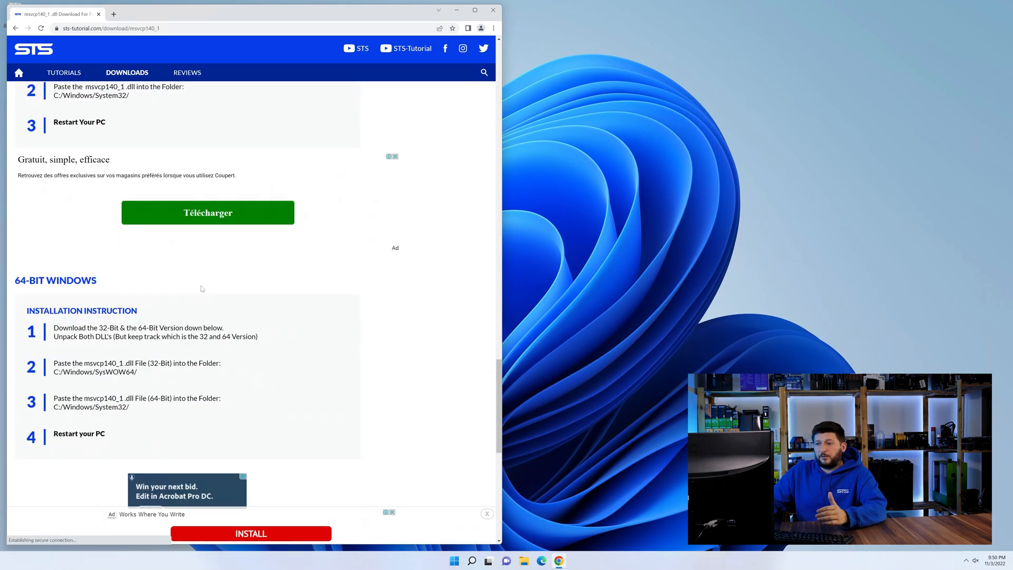
{"action": "scroll", "scroll_direction": "down", "scroll_amount": 3}
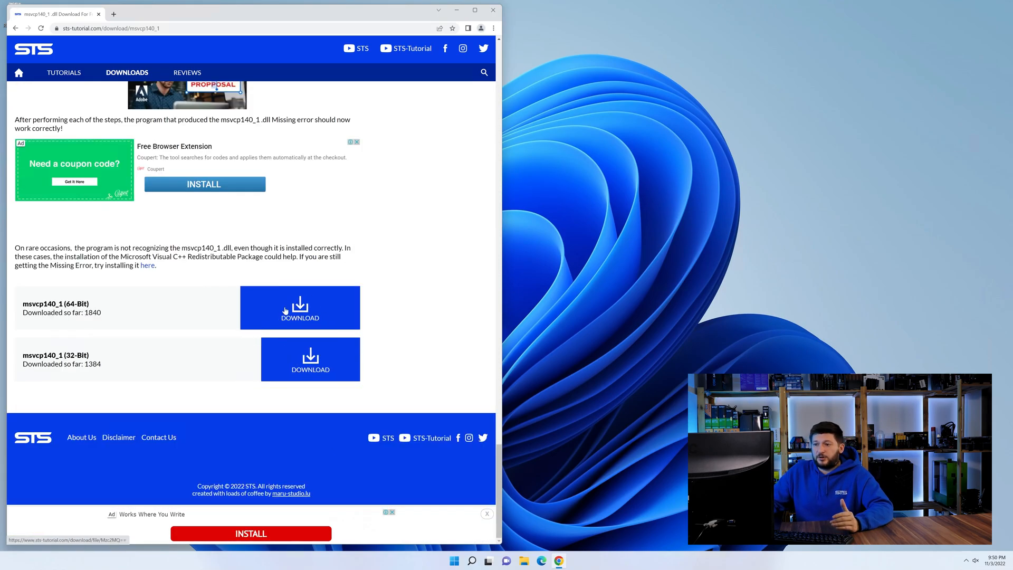
{"action": "left_click", "coordinate": [310, 359]}
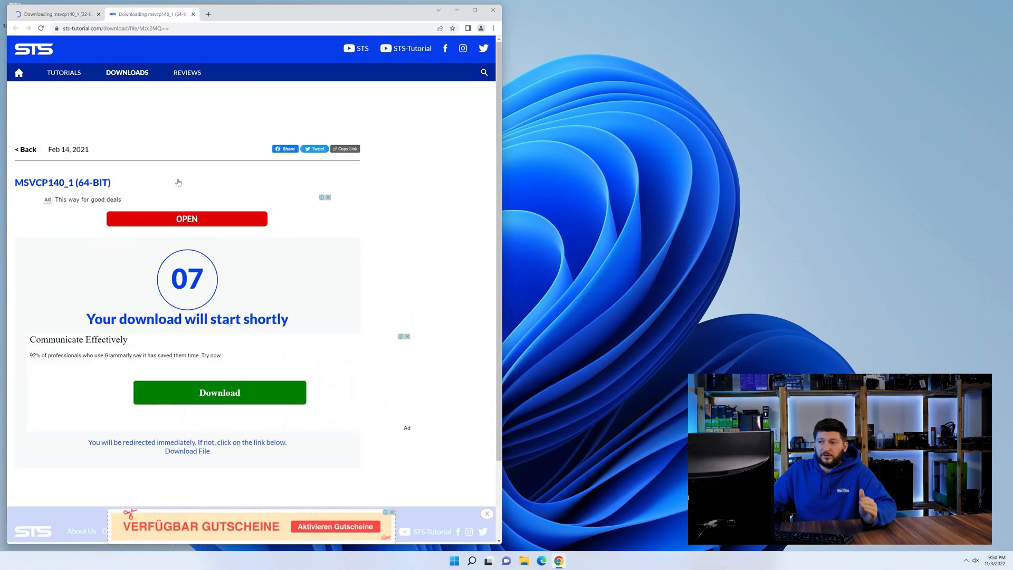
{"action": "left_click", "coordinate": [219, 393]}
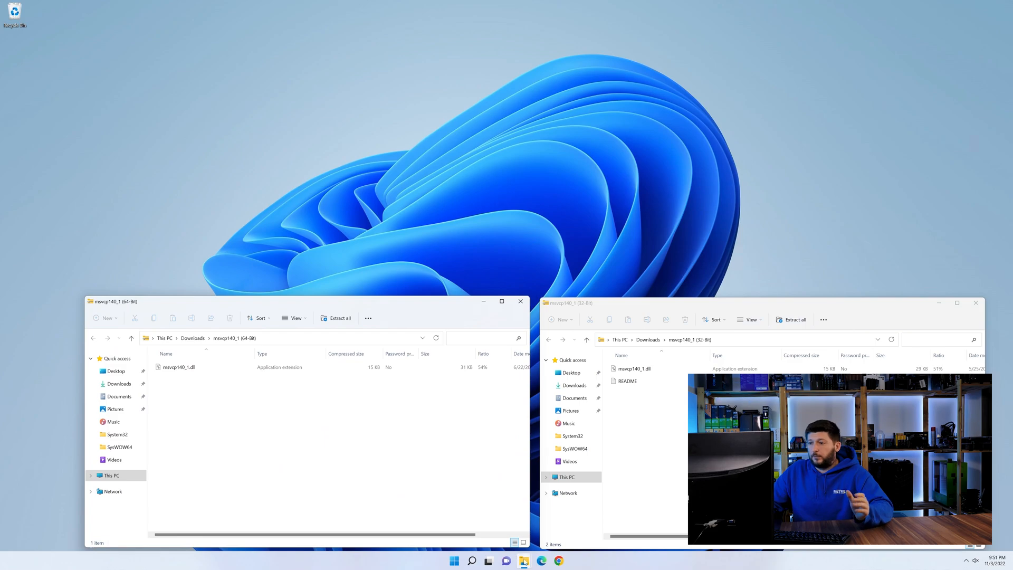
Copy the 64-bit msvcp140_1.dll via This PC > C: > Windows into System32 and close that window
{"action": "left_click", "coordinate": [524, 560]}
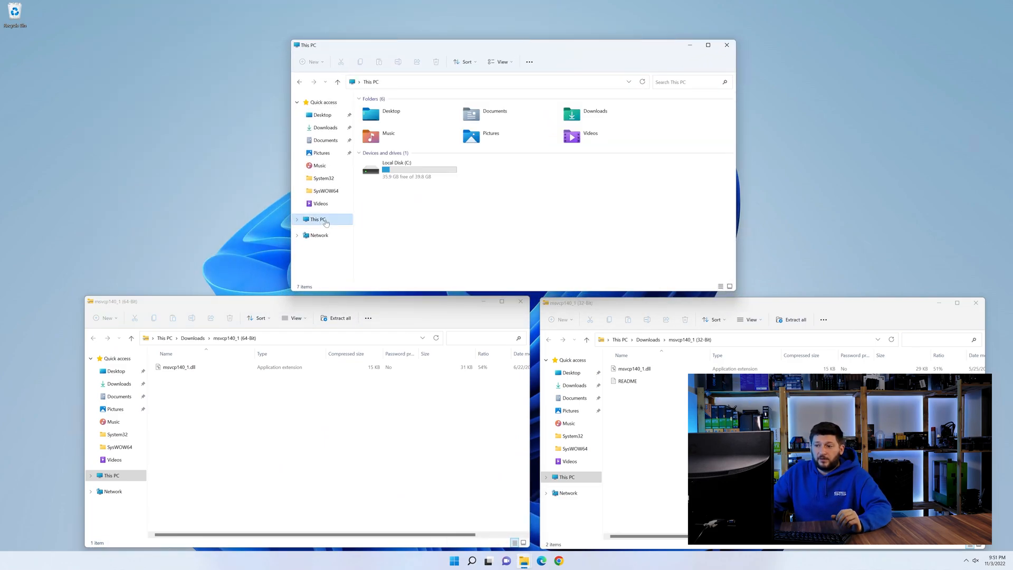
{"action": "double_click", "coordinate": [409, 169]}
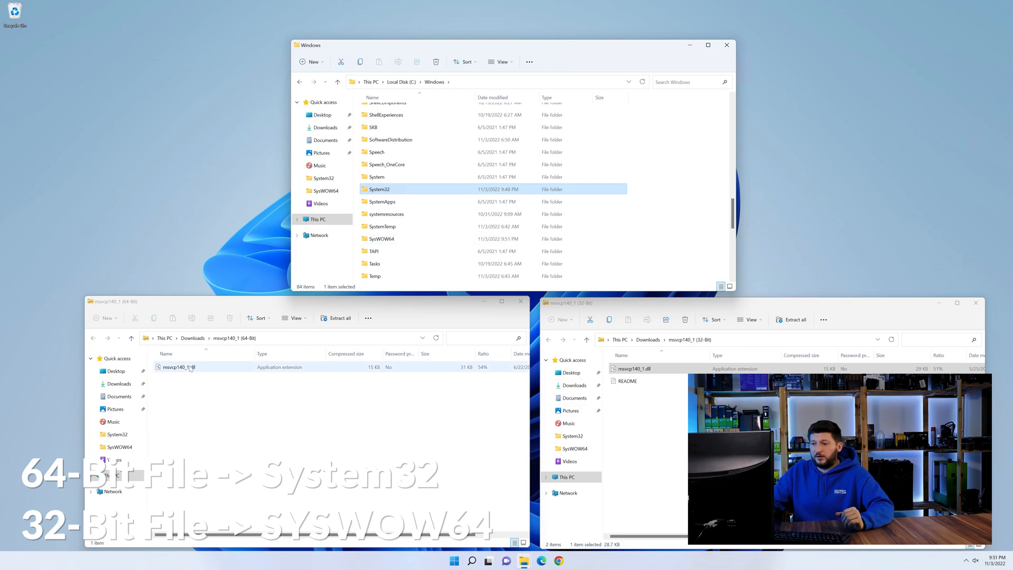
{"action": "left_click", "coordinate": [179, 366]}
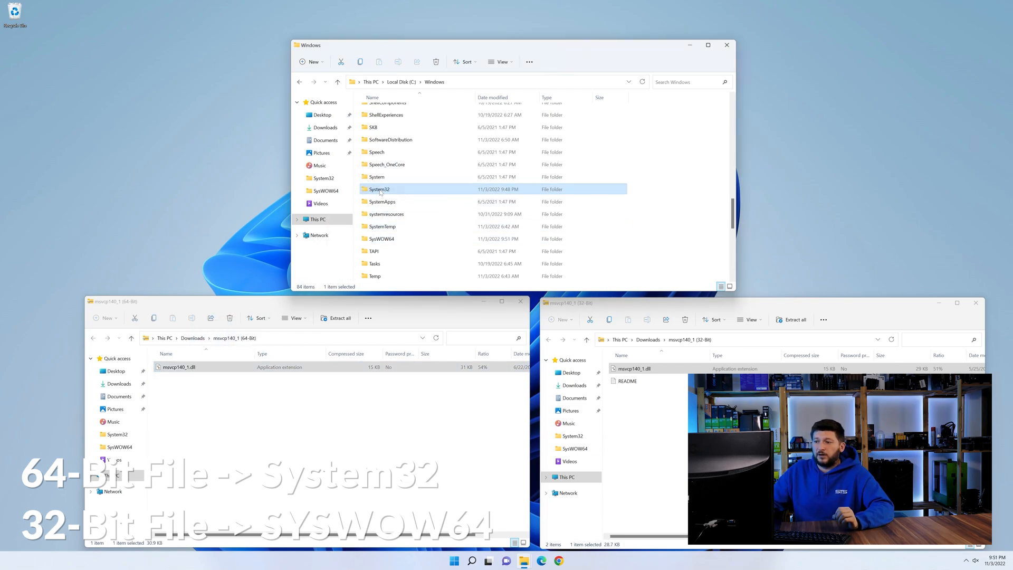
{"action": "mouse_move", "coordinate": [727, 45]}
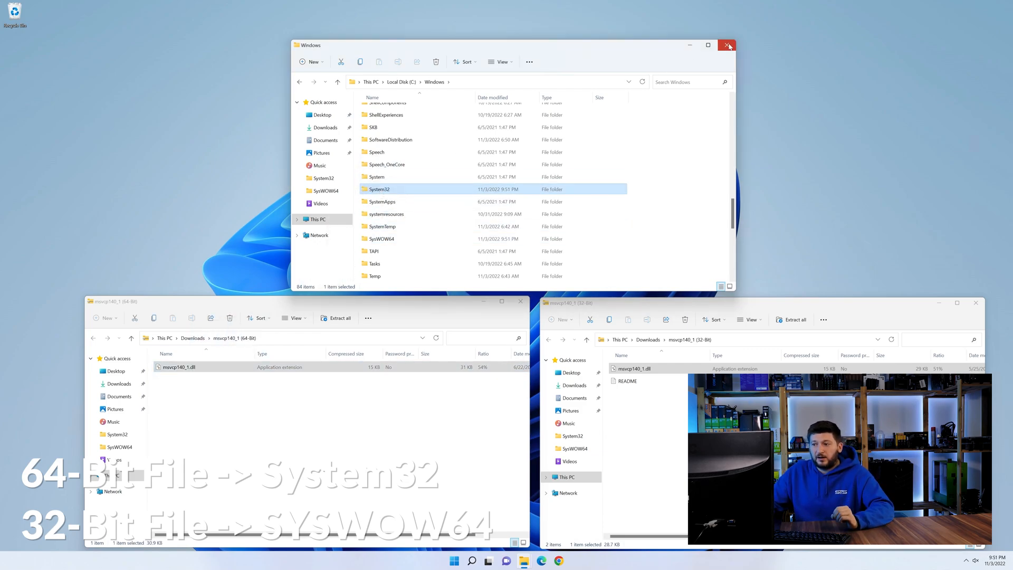
{"action": "left_click", "coordinate": [728, 45]}
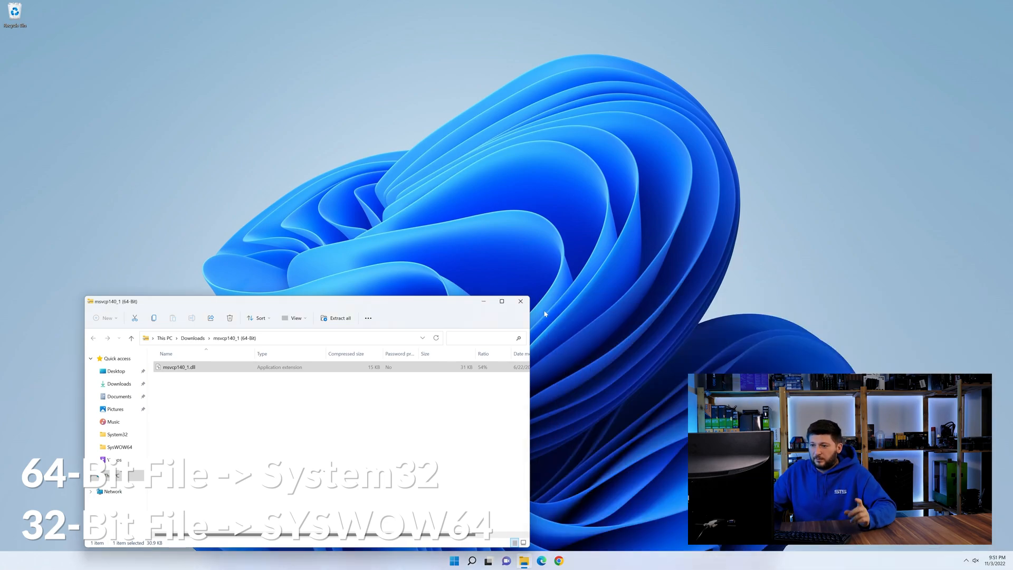
{"action": "left_click", "coordinate": [520, 301]}
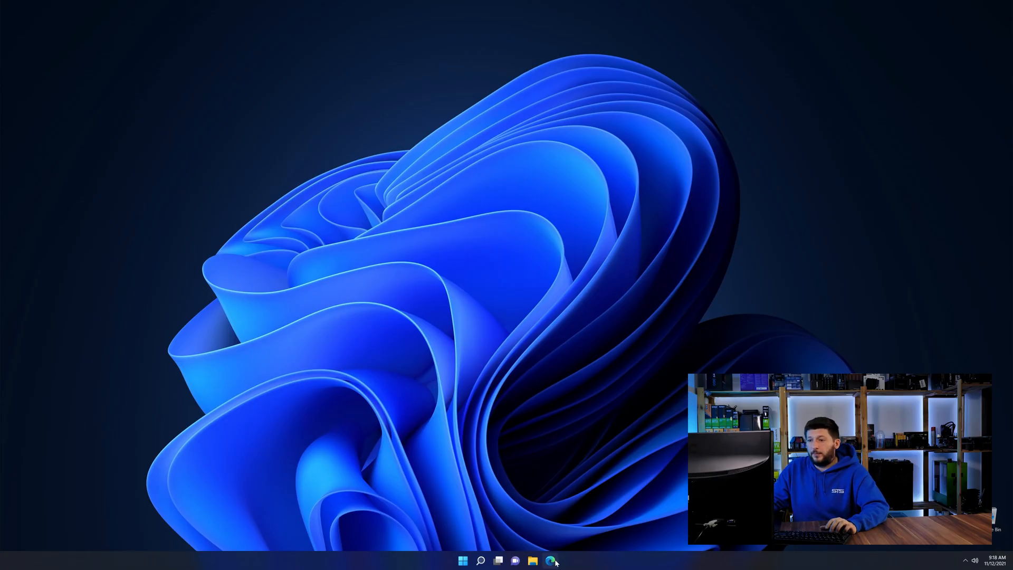
Bring up the Visual C++ Redistributable 2019 page in Edge with its download buttons in view
{"action": "left_click", "coordinate": [550, 560]}
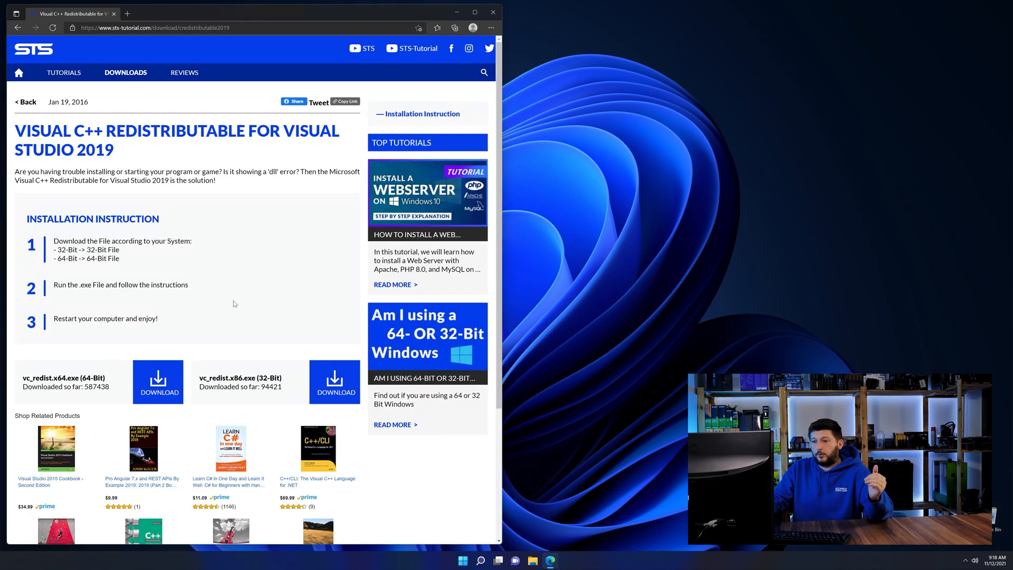
{"action": "scroll", "scroll_direction": "down", "scroll_amount": 3}
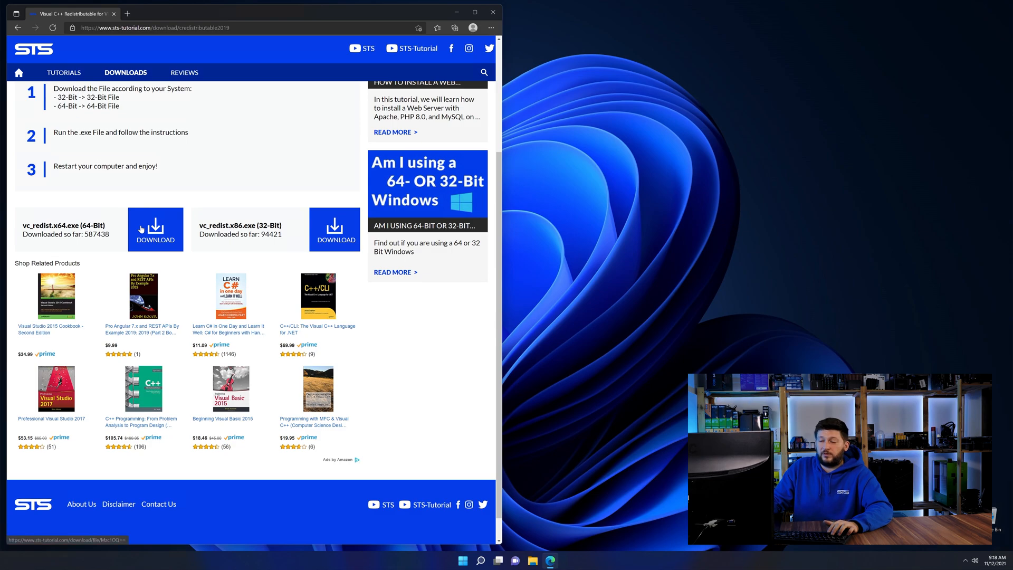
{"action": "scroll", "scroll_direction": "down", "scroll_amount": 3}
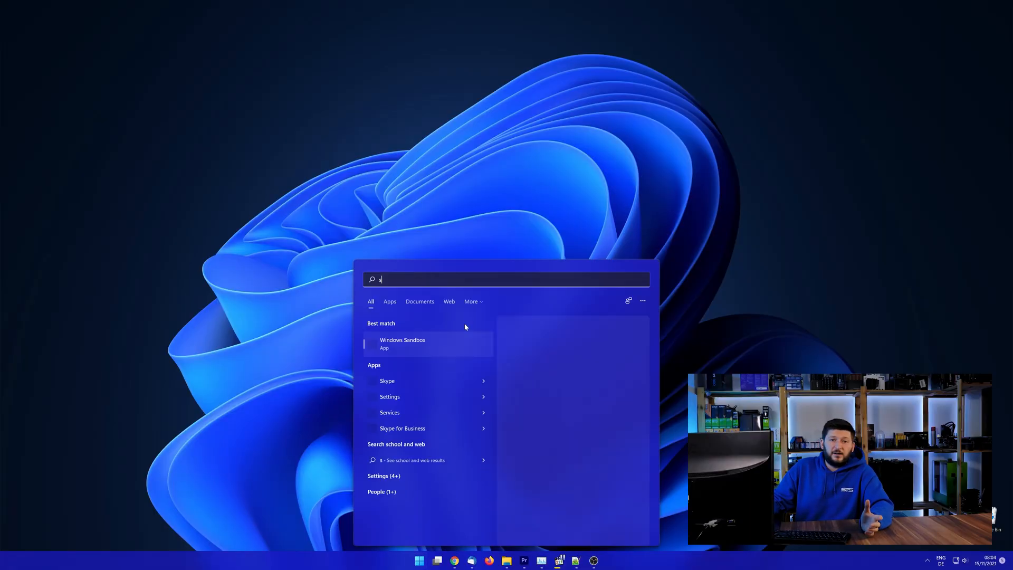
Search Windows for "system"
{"action": "type", "text": "ystem"}
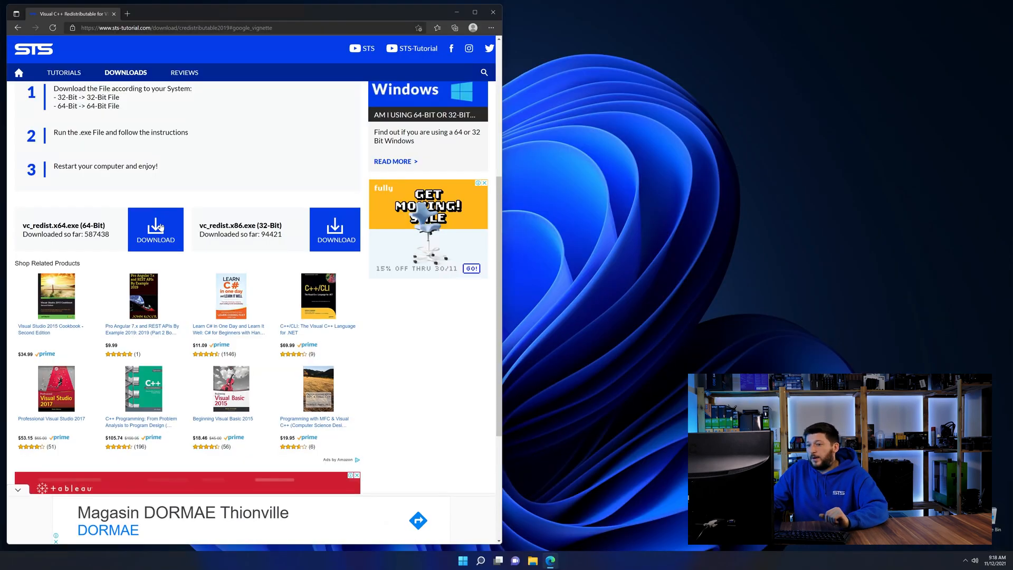
Download vc_redist.x64.exe and begin installing the Visual C++ 2015-2019 Redistributable (x64)
{"action": "left_click", "coordinate": [155, 229]}
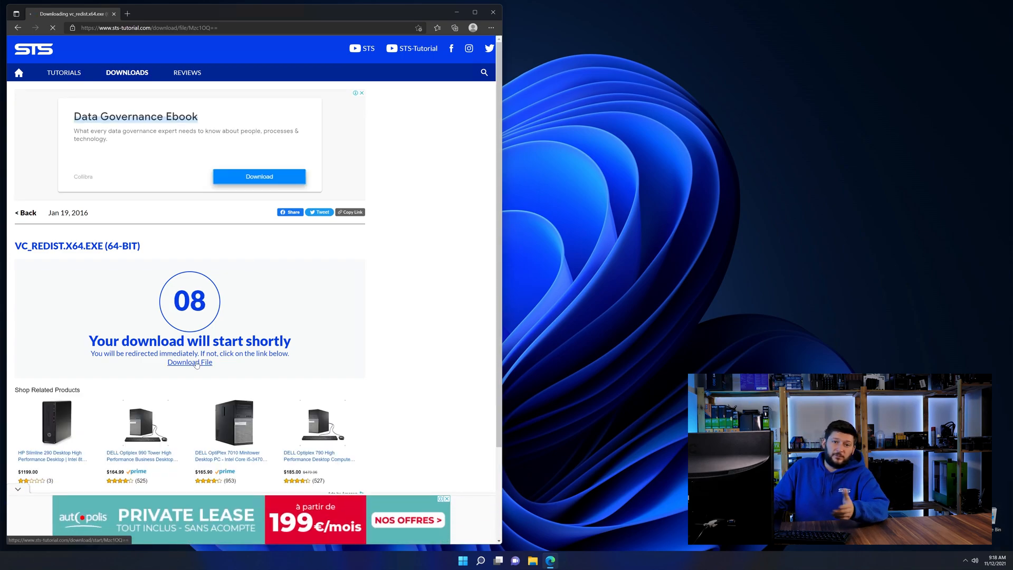
{"action": "left_click", "coordinate": [189, 362]}
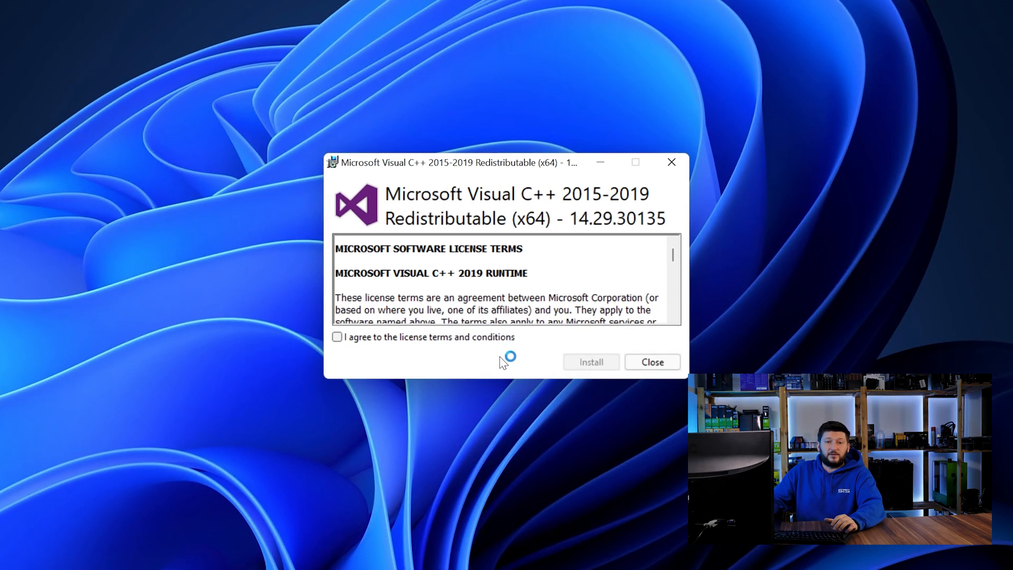
{"action": "left_click", "coordinate": [589, 362]}
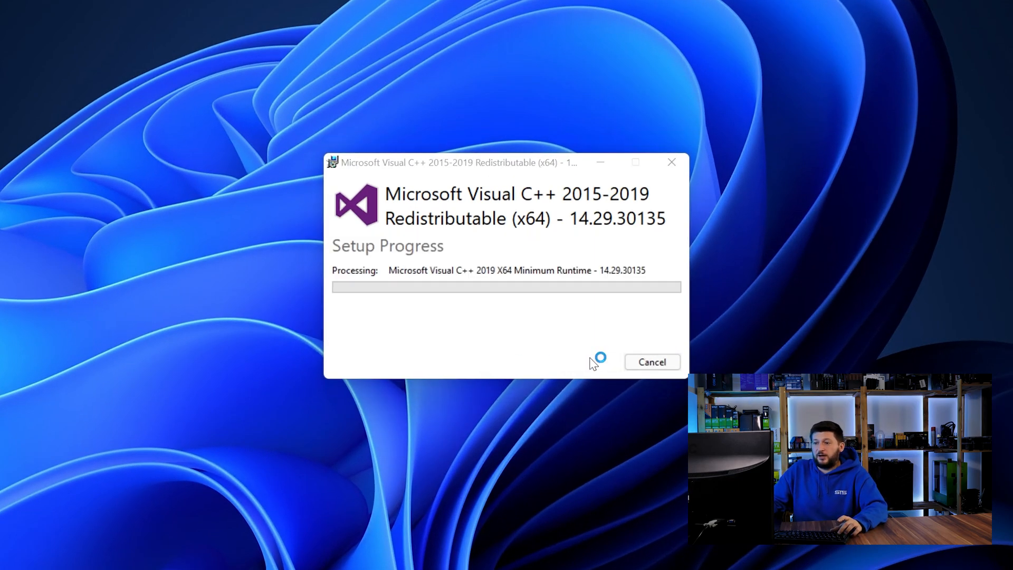